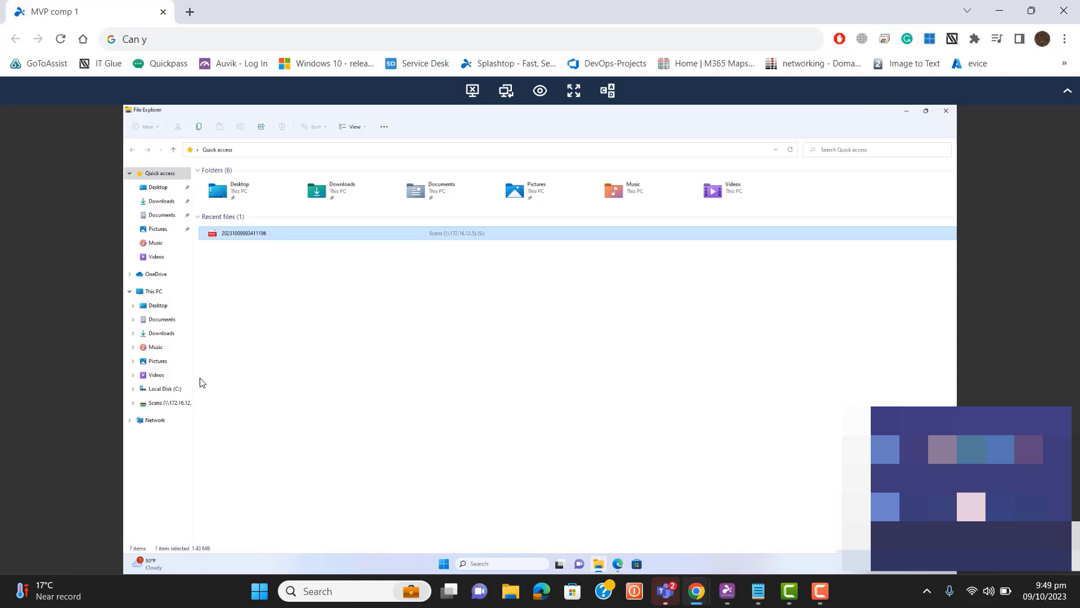
{"action": "mouse_move", "coordinate": [167, 404]}
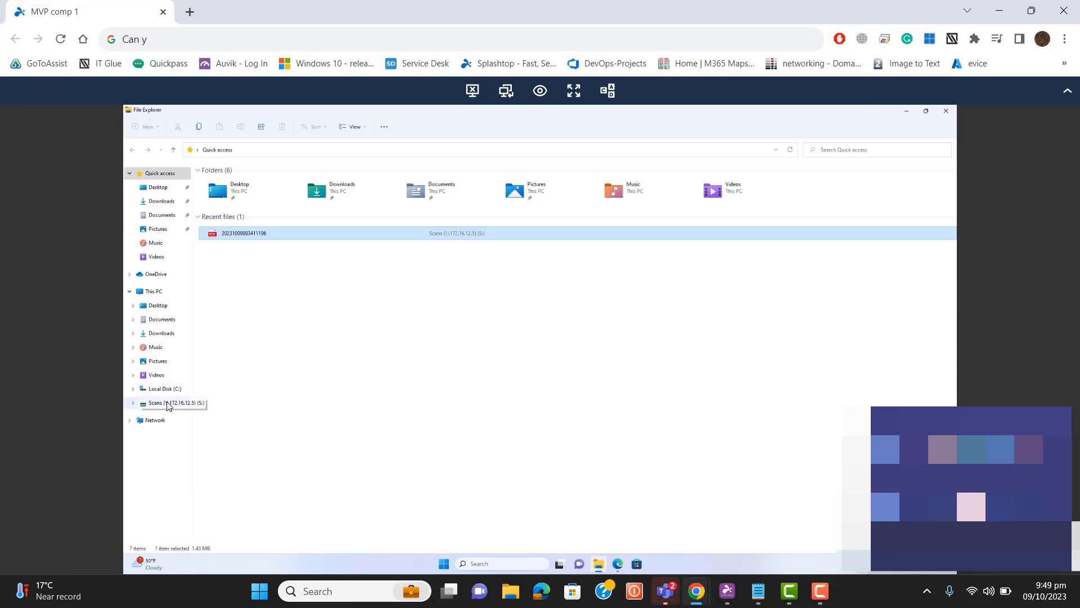
Step: Browse the Scans (S:) drive, select the first scanned PDF, then minimise File Explorer to the desktop
{"action": "left_click", "coordinate": [165, 403]}
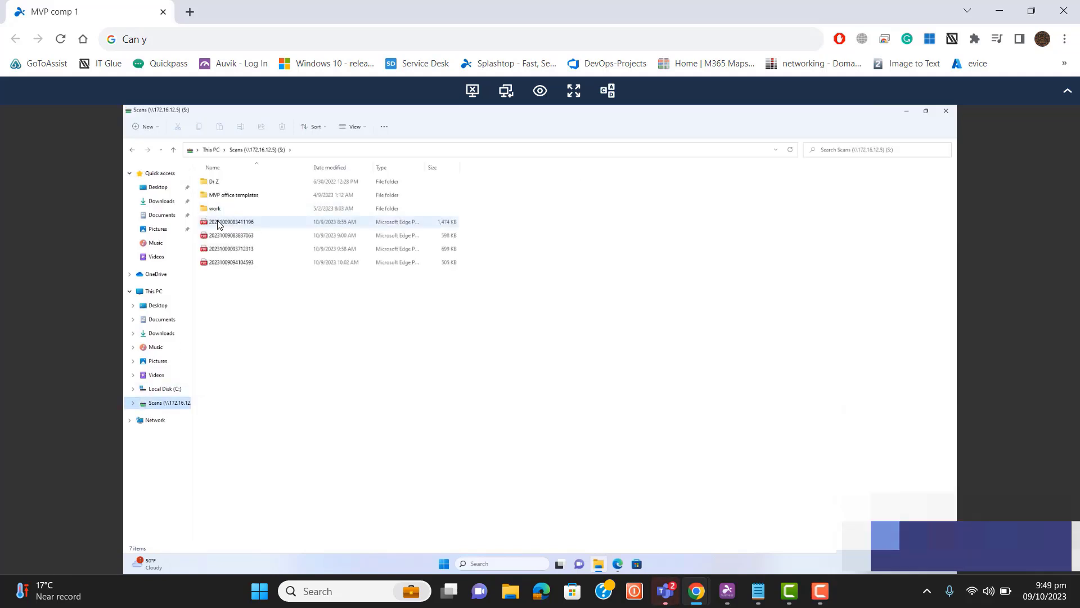
{"action": "left_click", "coordinate": [231, 221]}
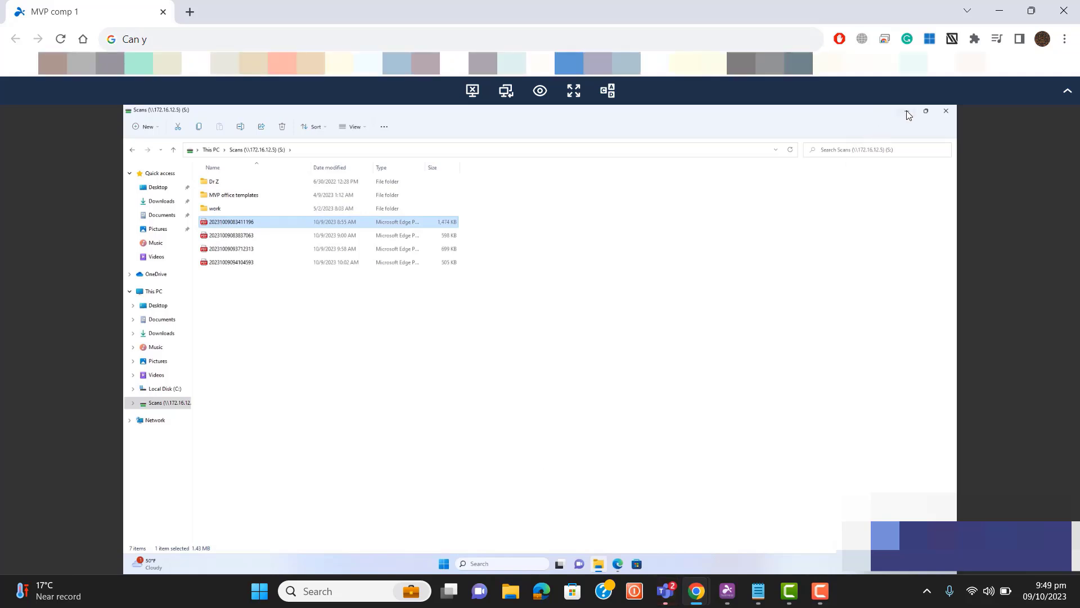
{"action": "left_click", "coordinate": [944, 111]}
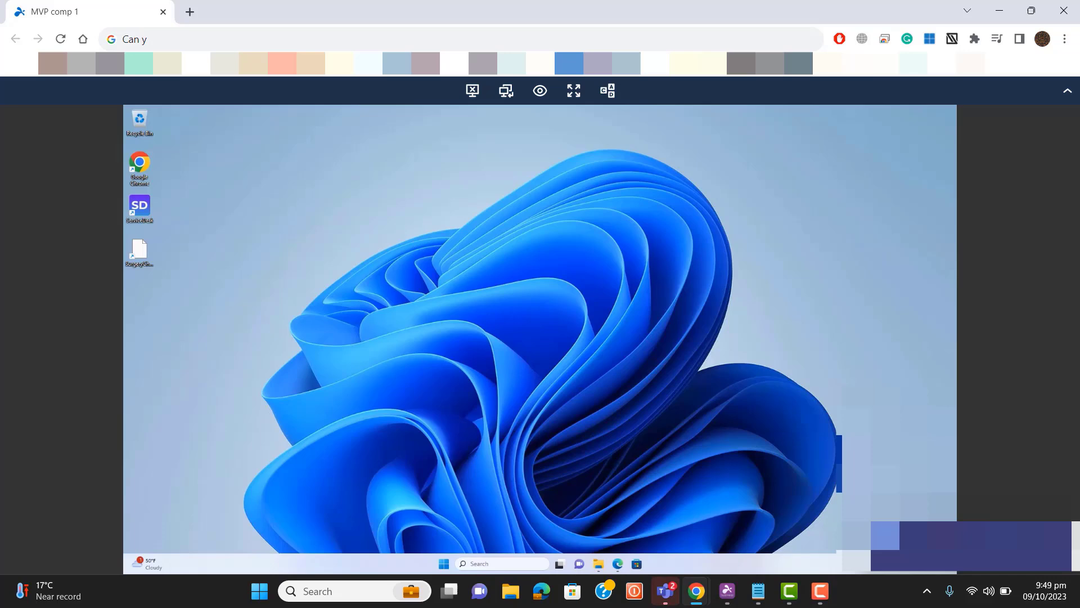
Step: Search 'adobe' in Start and launch Adobe Acrobat Reader from the results
{"action": "type", "text": "ado"}
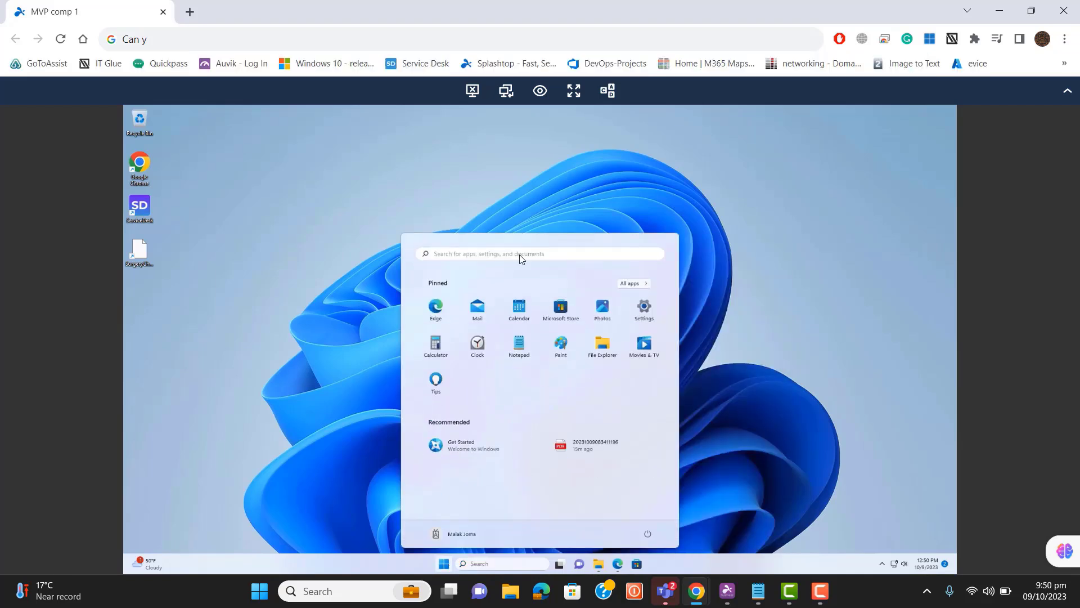
{"action": "type", "text": "adobe"}
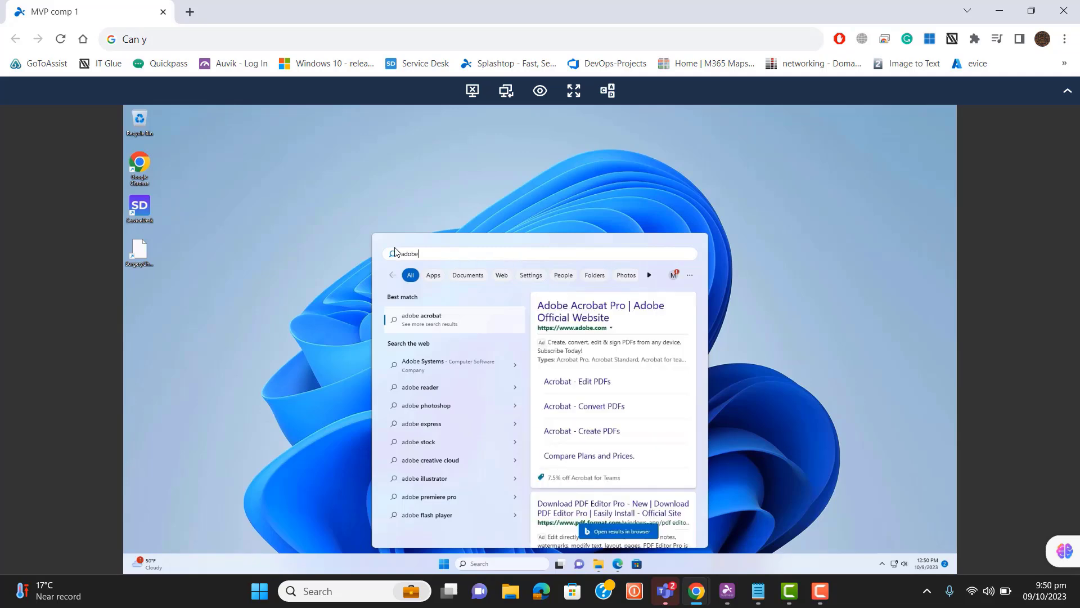
{"action": "left_click", "coordinate": [422, 318]}
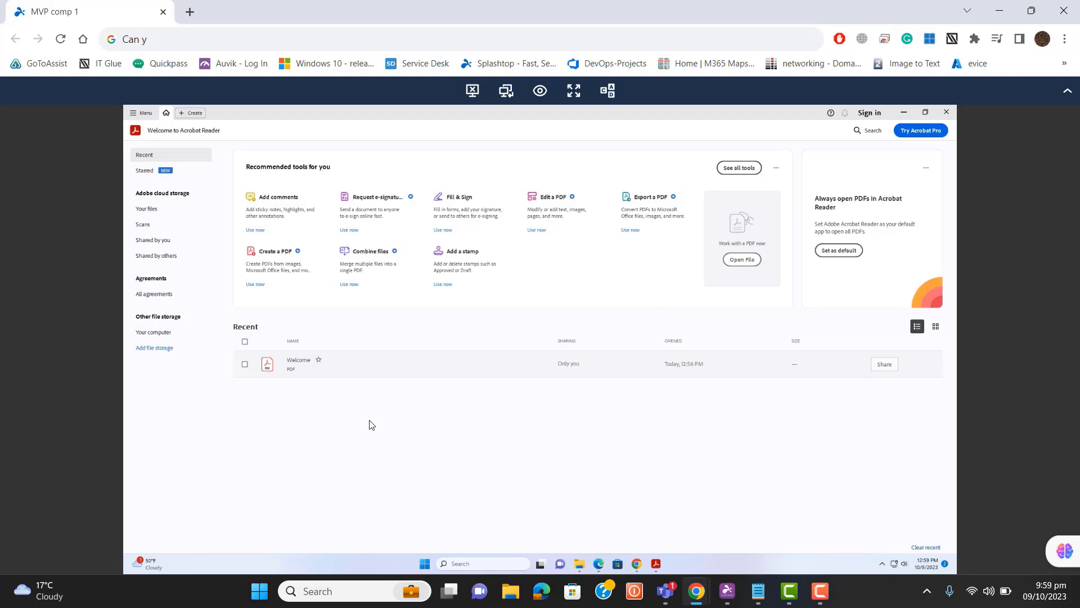
Step: Bring up Acrobat Reader's Preferences dialog from the main menu
{"action": "left_click", "coordinate": [142, 113]}
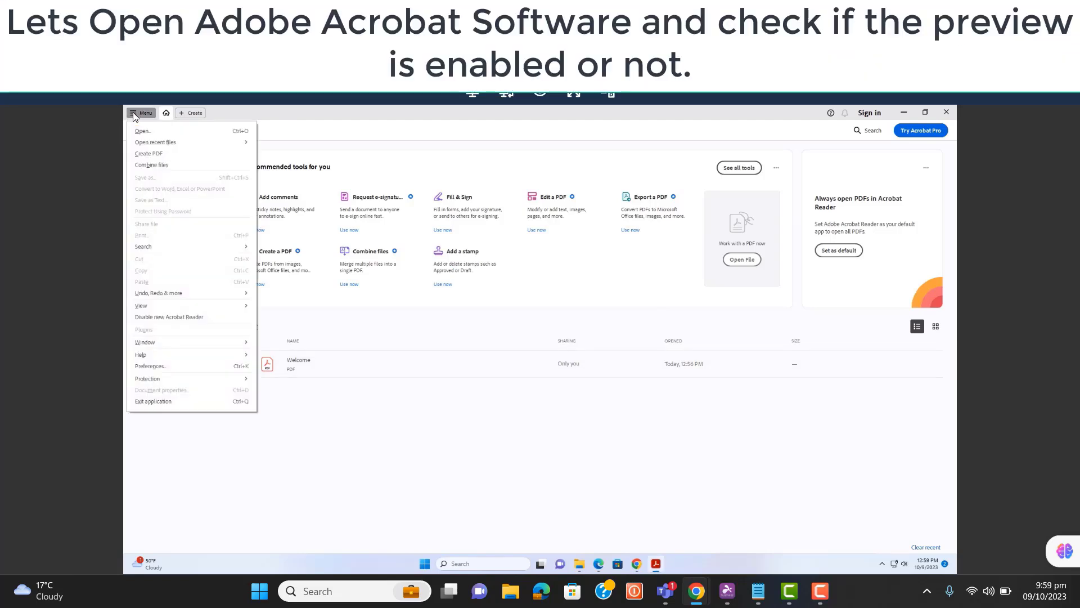
{"action": "mouse_move", "coordinate": [191, 358]}
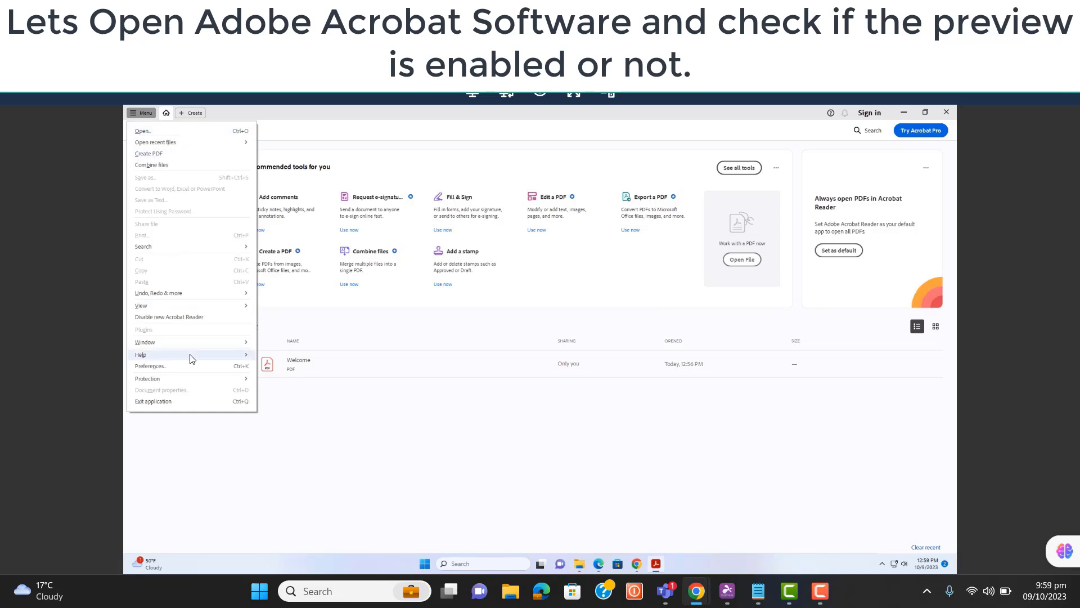
{"action": "left_click", "coordinate": [150, 365]}
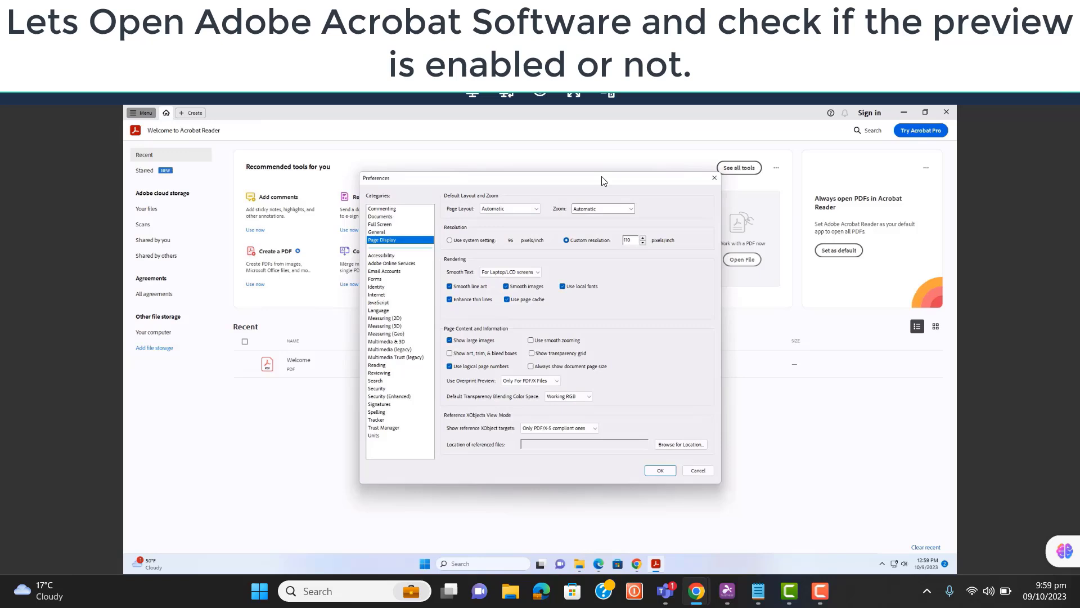
{"action": "mouse_move", "coordinate": [568, 123]}
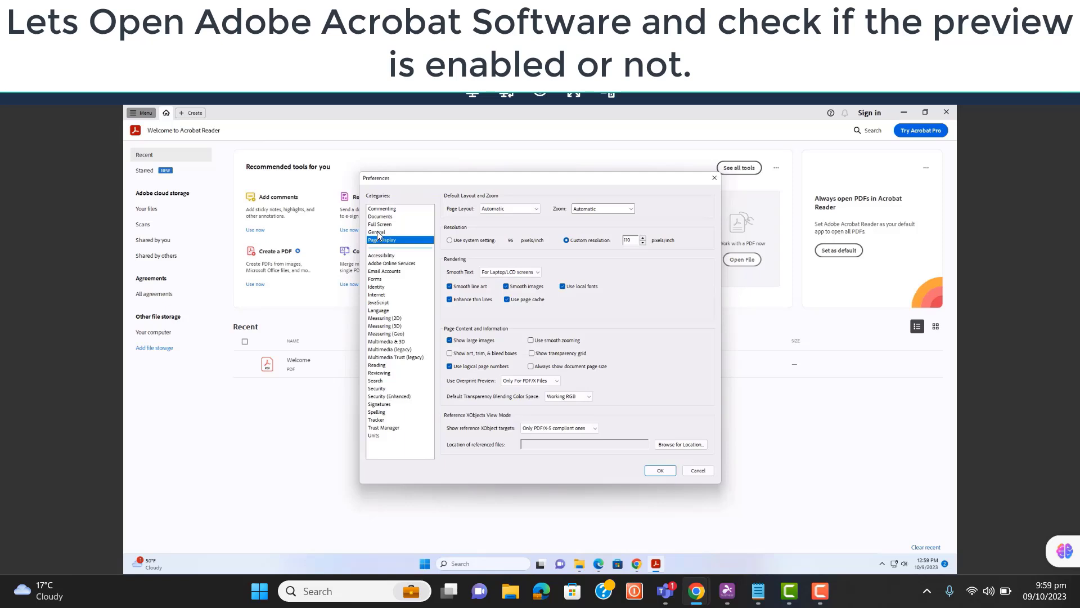
Step: In General preferences, tick 'Enable PDF thumbnail previews in Windows Explorer'
{"action": "left_click", "coordinate": [377, 232]}
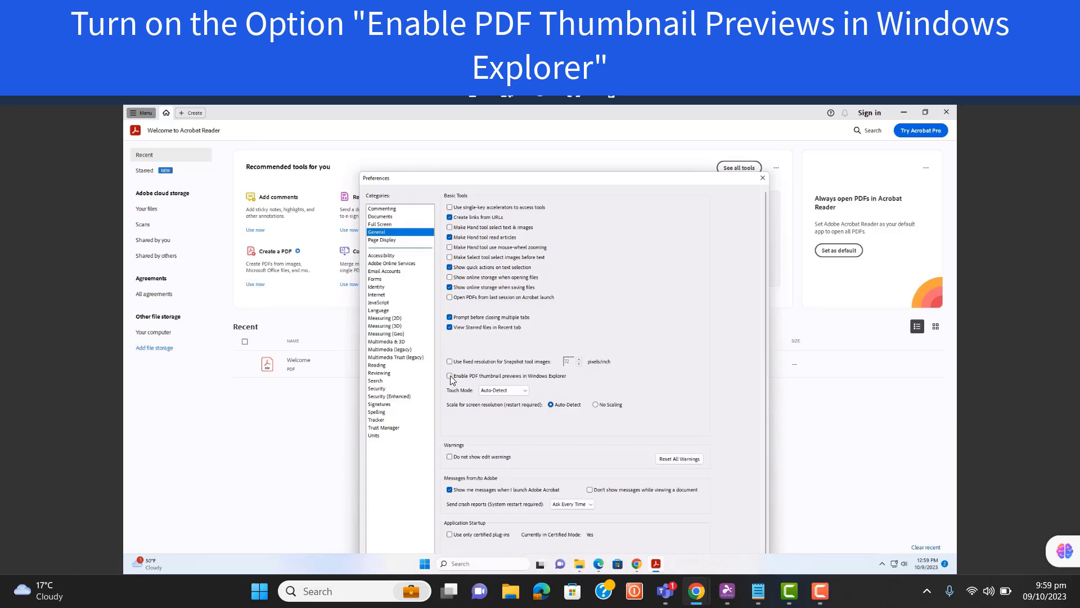
{"action": "left_click", "coordinate": [450, 376]}
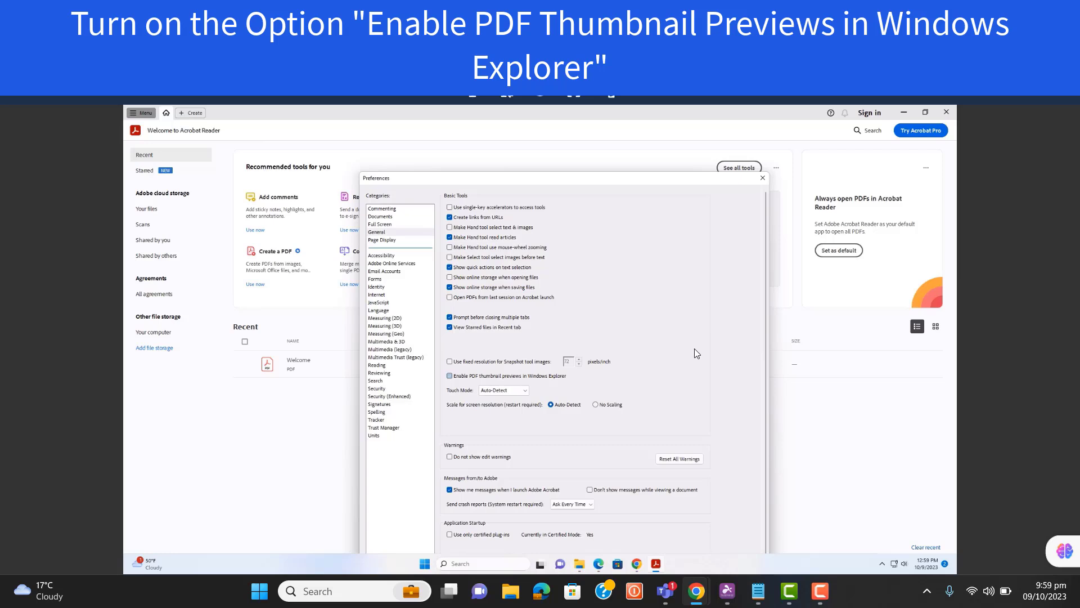
{"action": "left_click", "coordinate": [450, 376]}
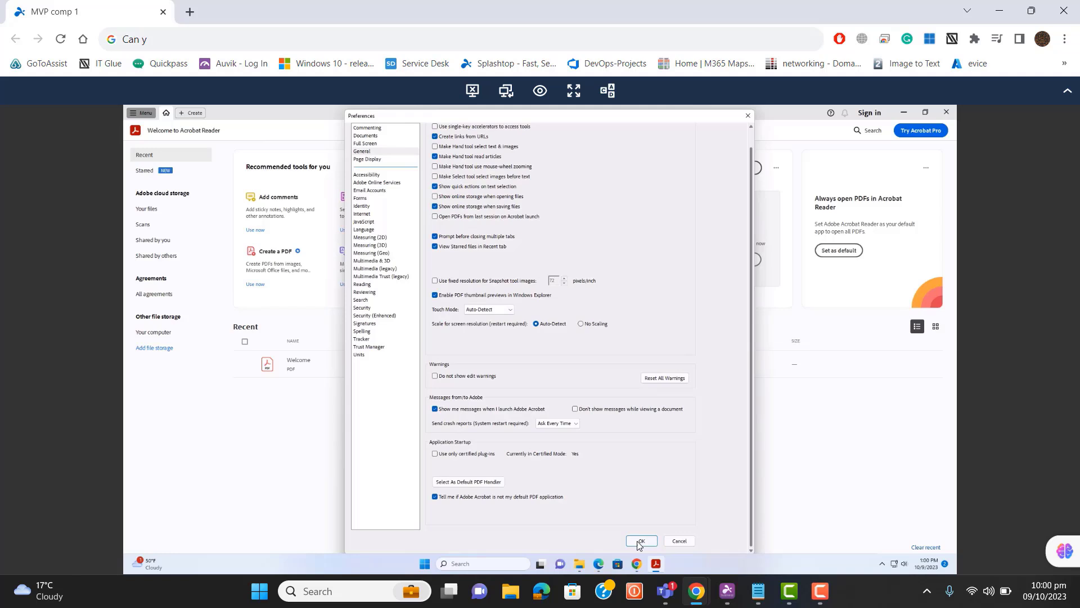
Step: Confirm Preferences with OK and agree Yes to add the thumbnail feature to the installation
{"action": "left_click", "coordinate": [640, 541]}
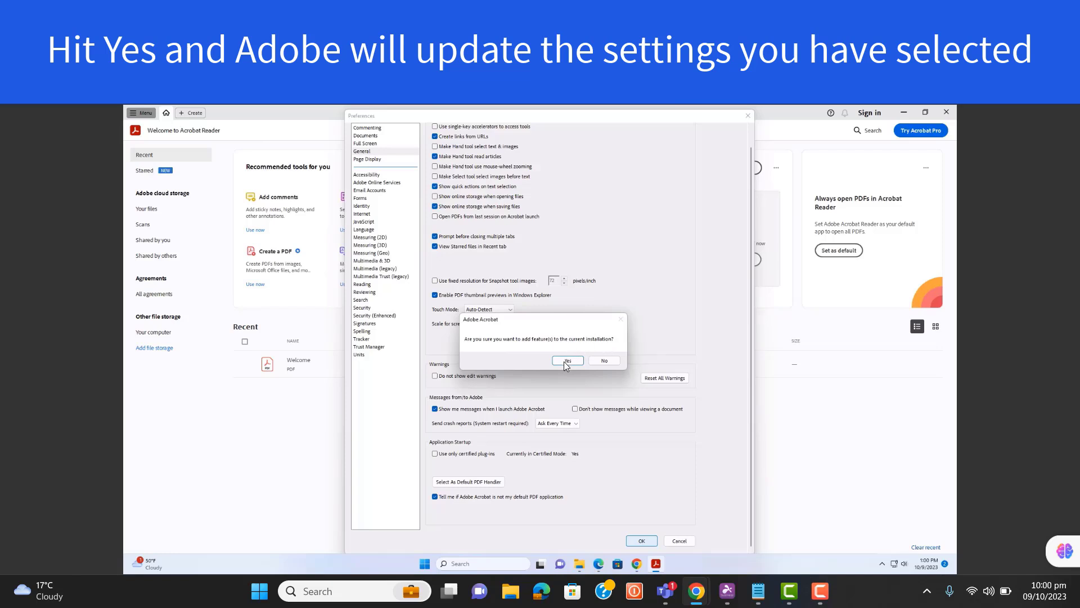
{"action": "left_click", "coordinate": [567, 360]}
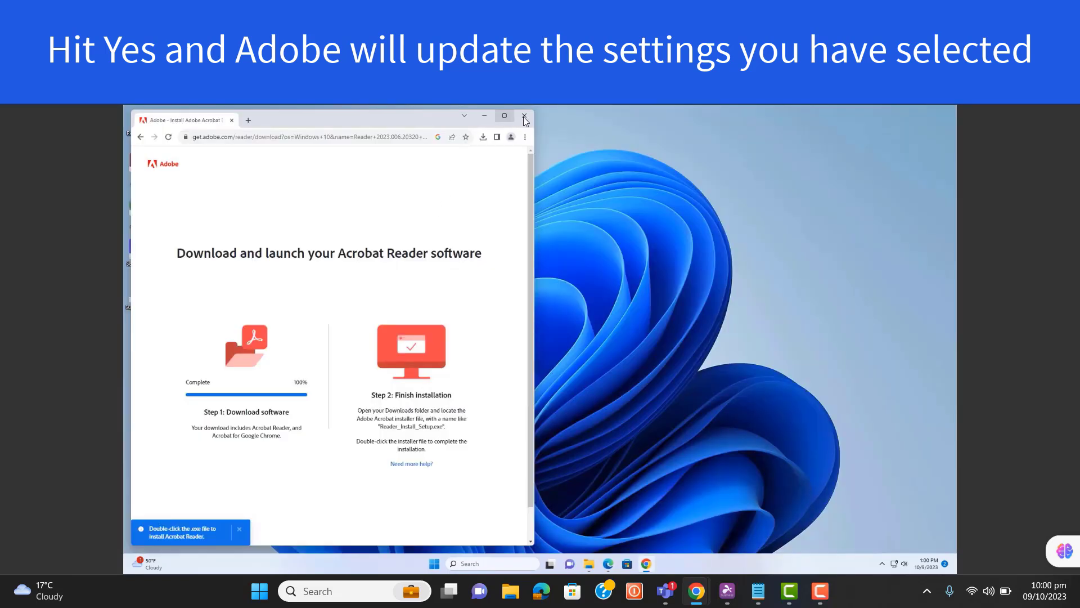
Step: Close the Acrobat Reader download page and restore File Explorer showing the Scans drive
{"action": "left_click", "coordinate": [523, 115]}
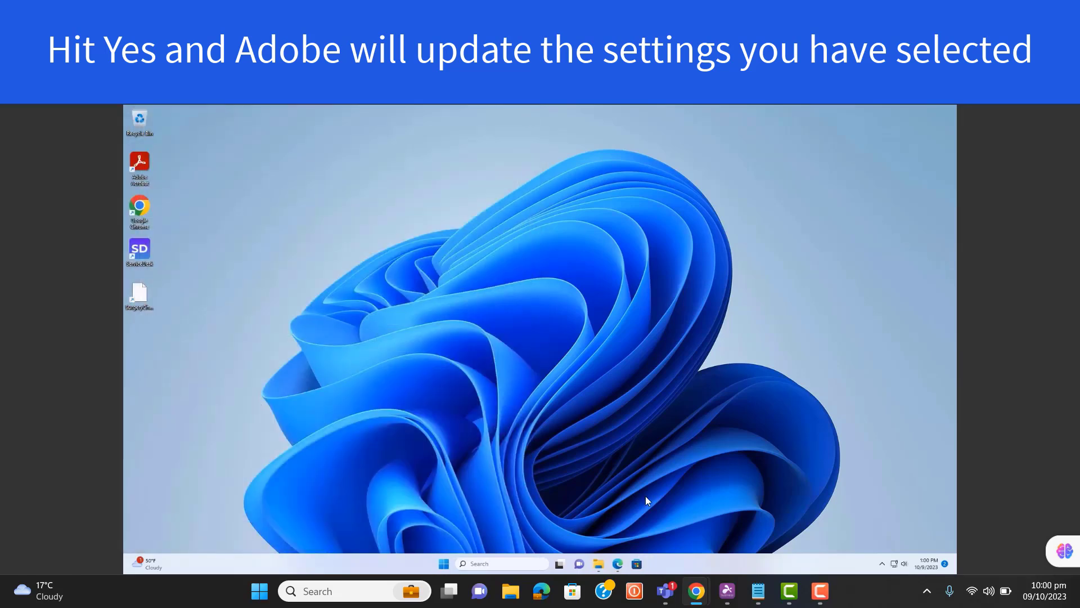
{"action": "left_click", "coordinate": [597, 564]}
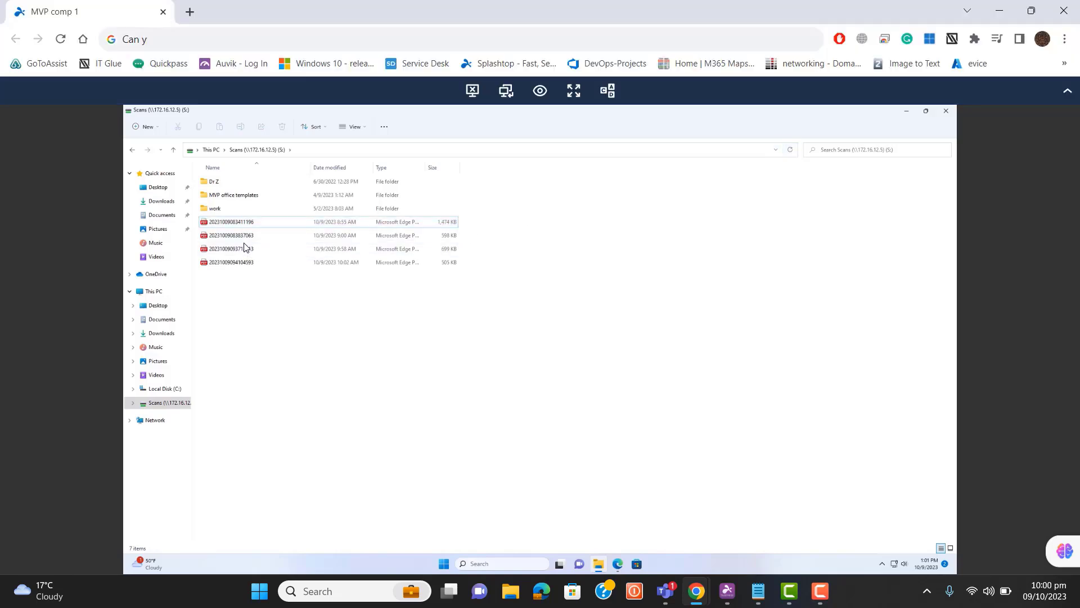
{"action": "left_click", "coordinate": [230, 235]}
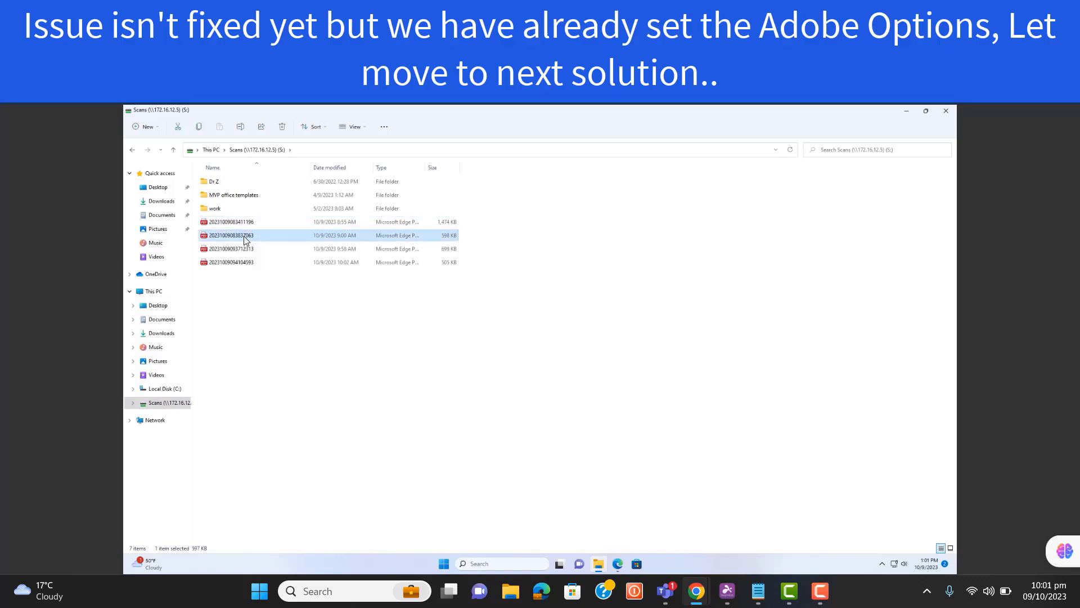
{"action": "mouse_move", "coordinate": [132, 167]}
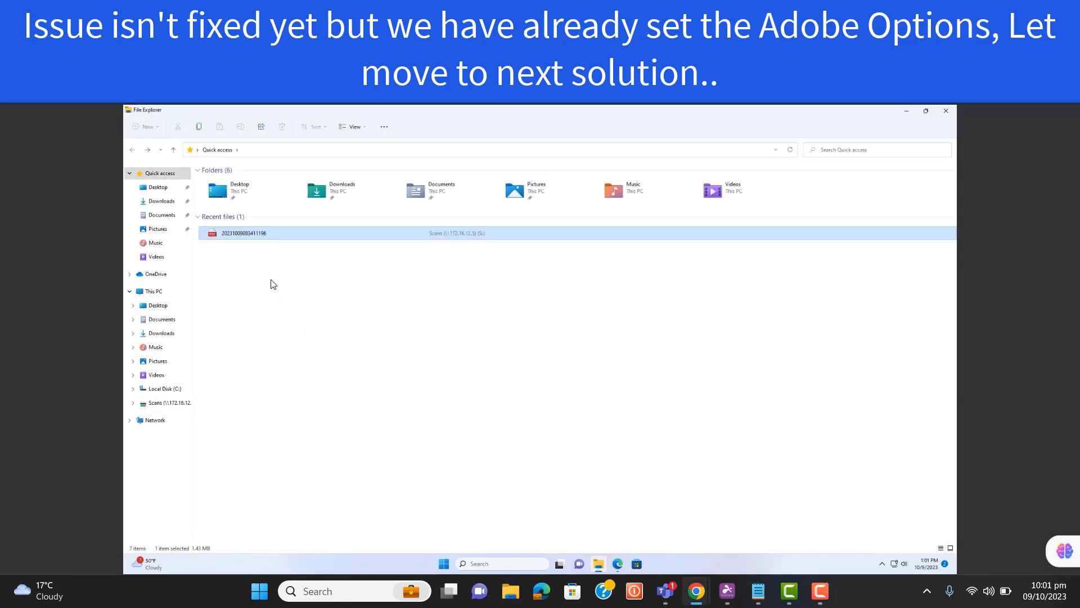
{"action": "left_click", "coordinate": [226, 308]}
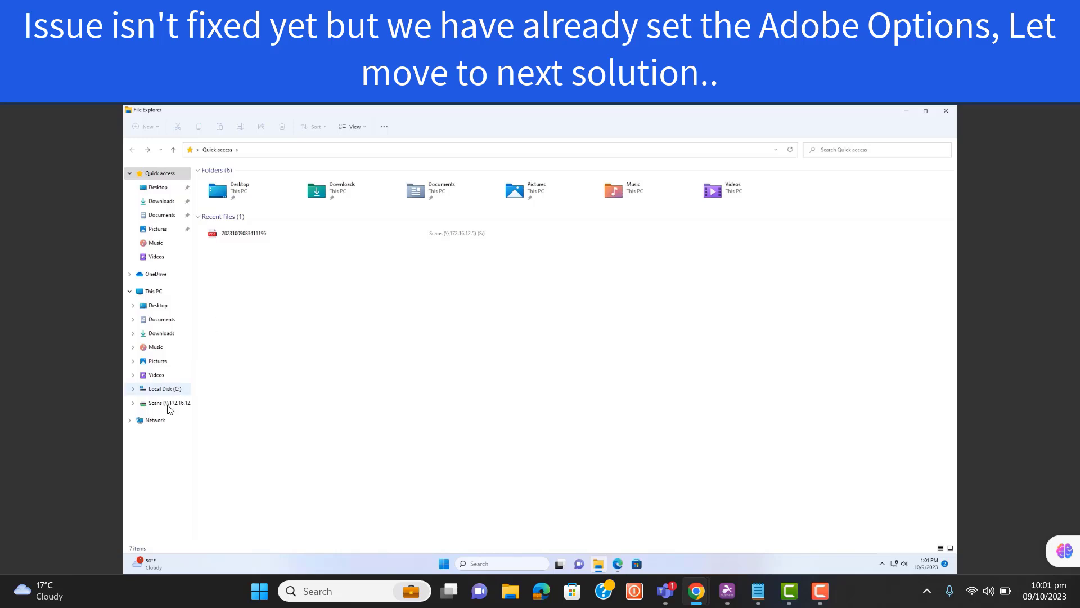
{"action": "left_click", "coordinate": [168, 403]}
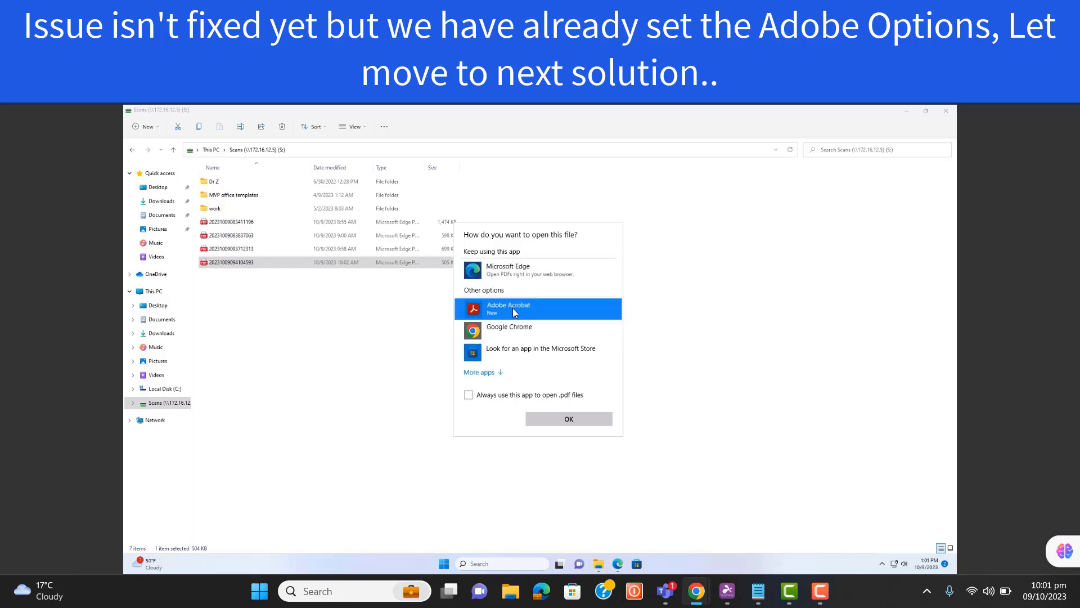
Step: Set Adobe Acrobat as the default app for .pdf files, then select the third scanned PDF
{"action": "left_click", "coordinate": [468, 395]}
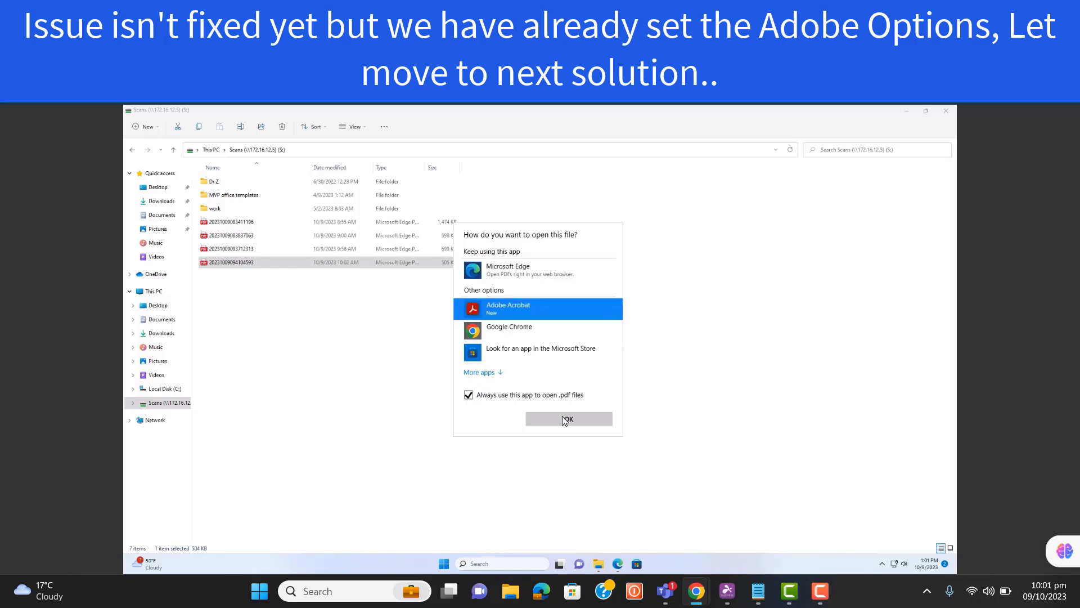
{"action": "left_click", "coordinate": [566, 419]}
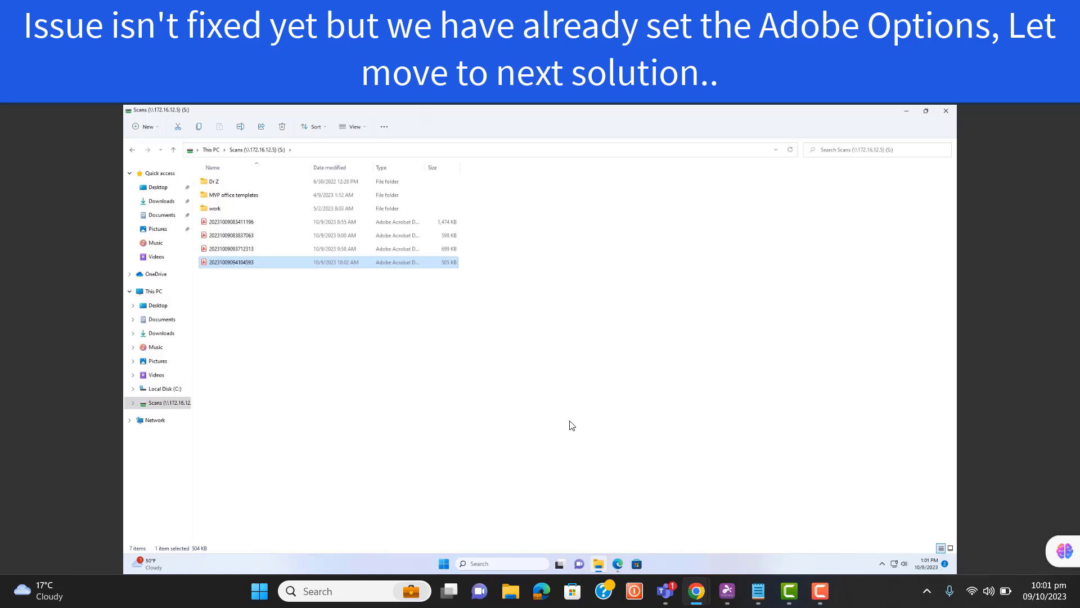
{"action": "double_click", "coordinate": [231, 262]}
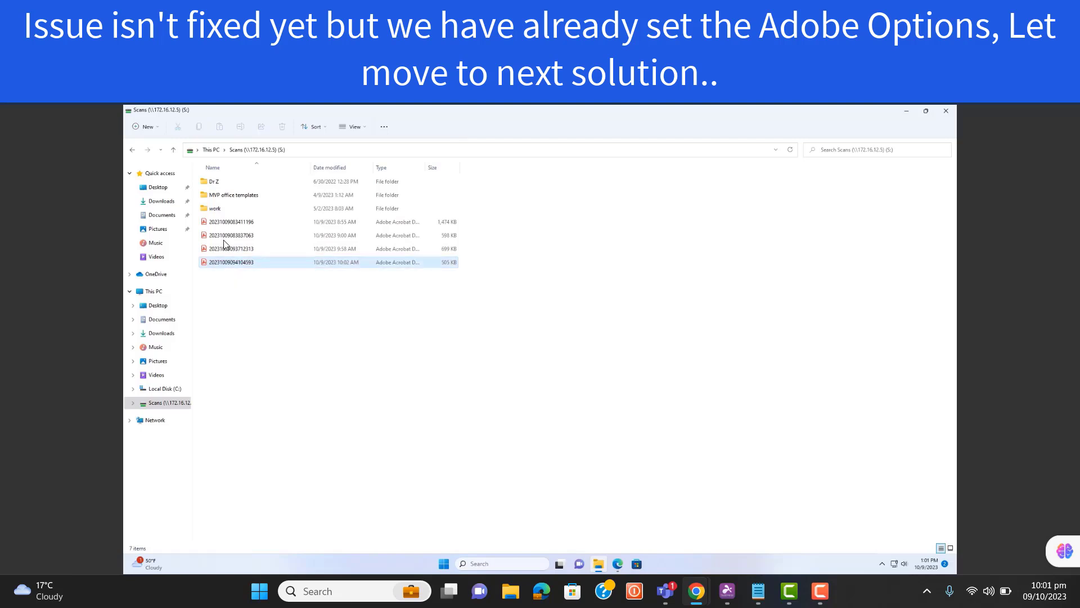
{"action": "left_click", "coordinate": [231, 249]}
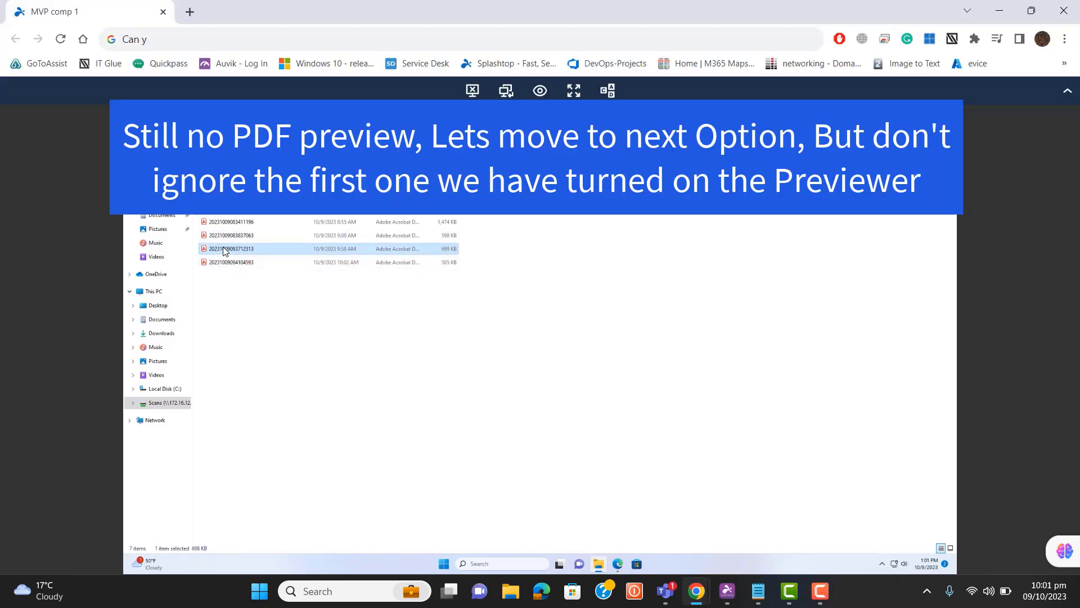
{"action": "mouse_move", "coordinate": [484, 303]}
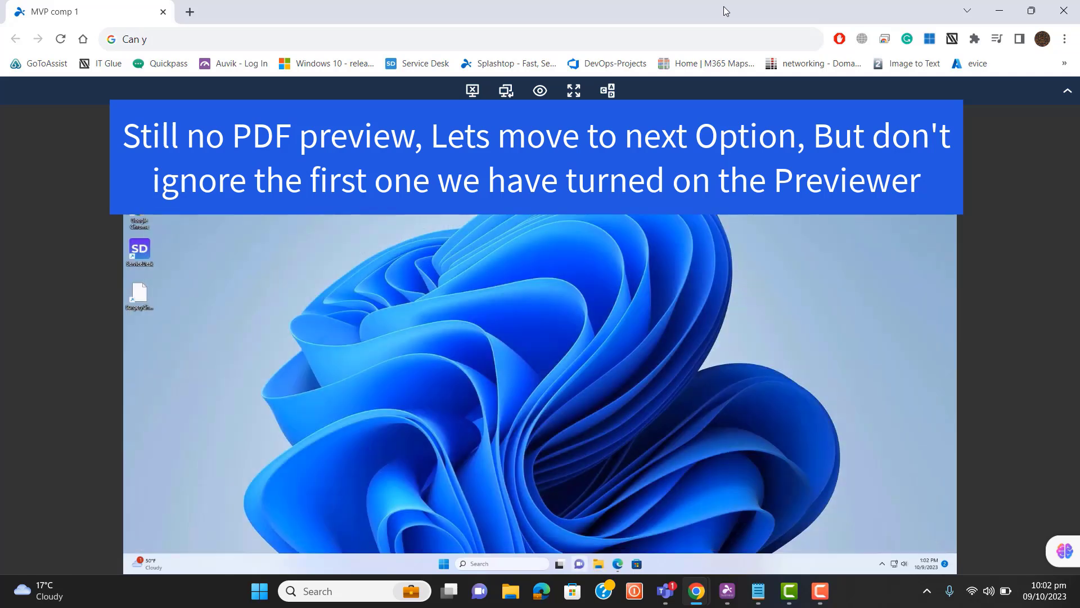
Step: Return to the remote session window after the remote PC signs back in
{"action": "left_click", "coordinate": [259, 591]}
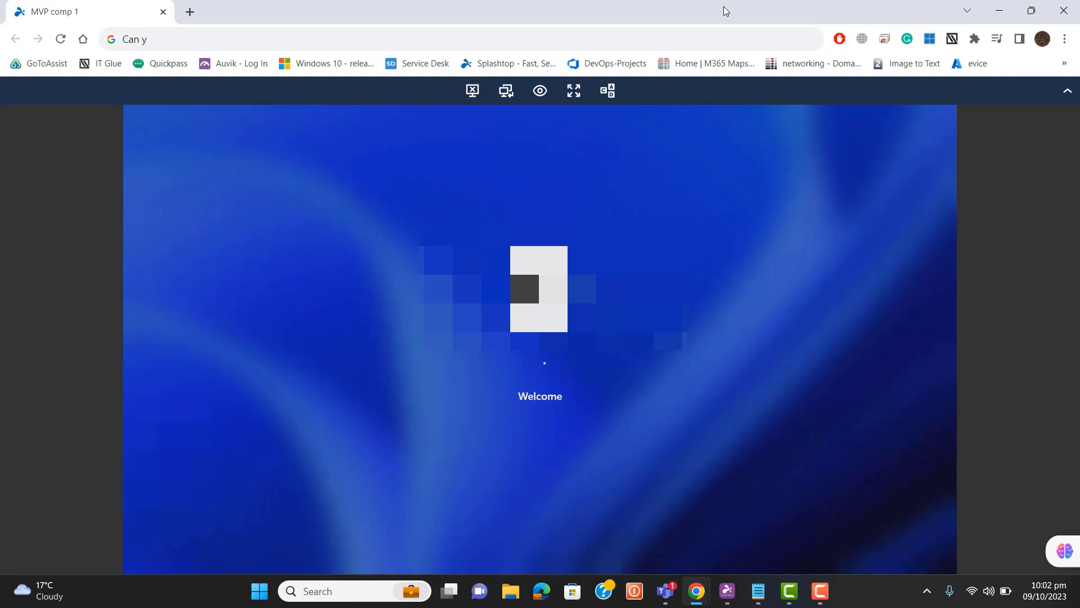
{"action": "mouse_move", "coordinate": [696, 591]}
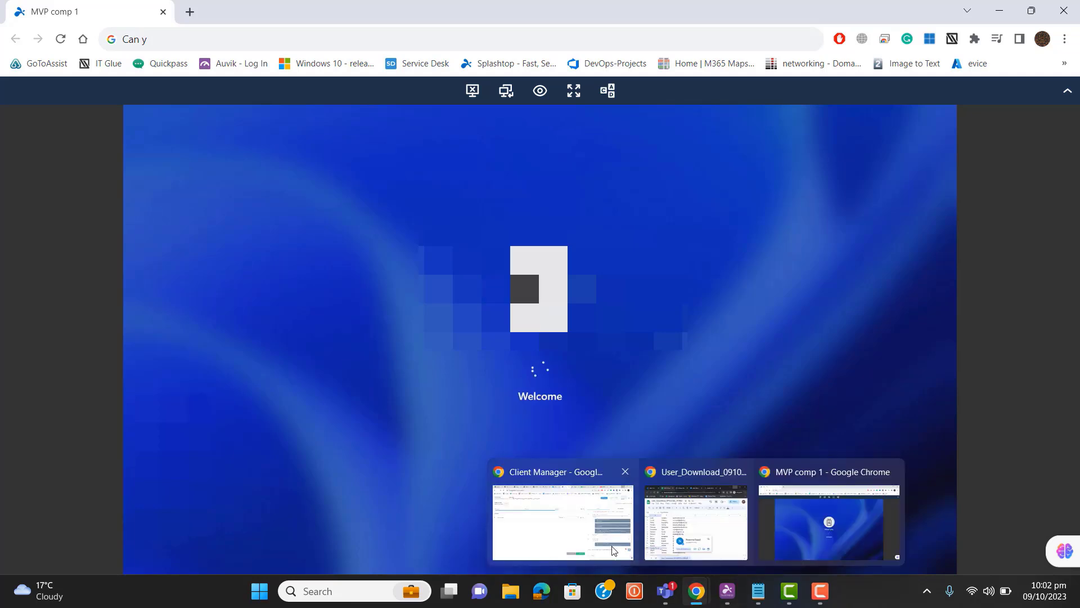
{"action": "left_click", "coordinate": [451, 591]}
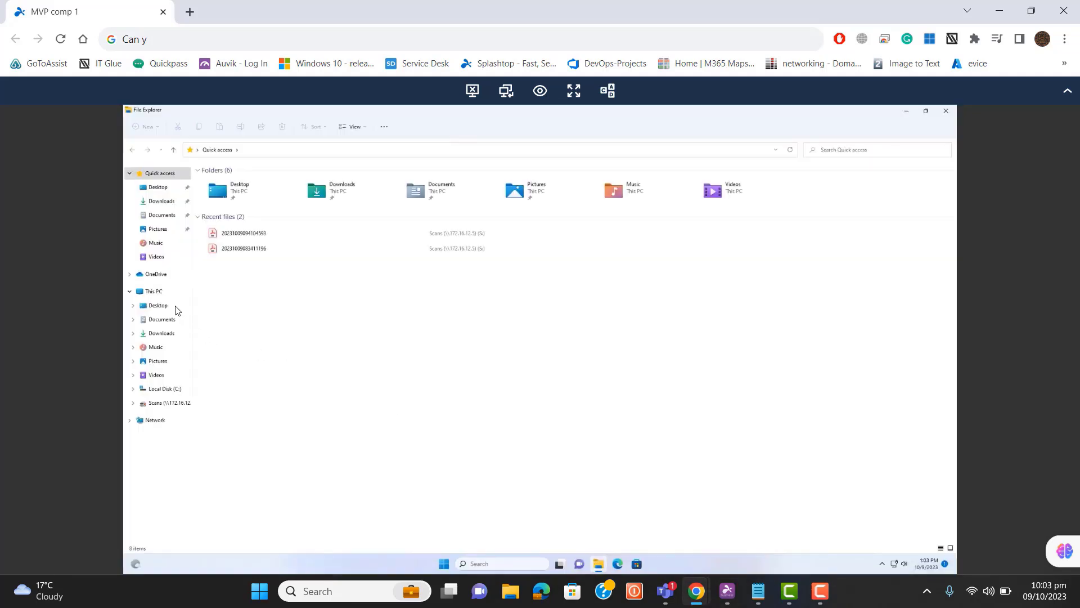
Step: On the Scans drive, select each scanned PDF to check its page preview in the preview pane
{"action": "left_click", "coordinate": [163, 403]}
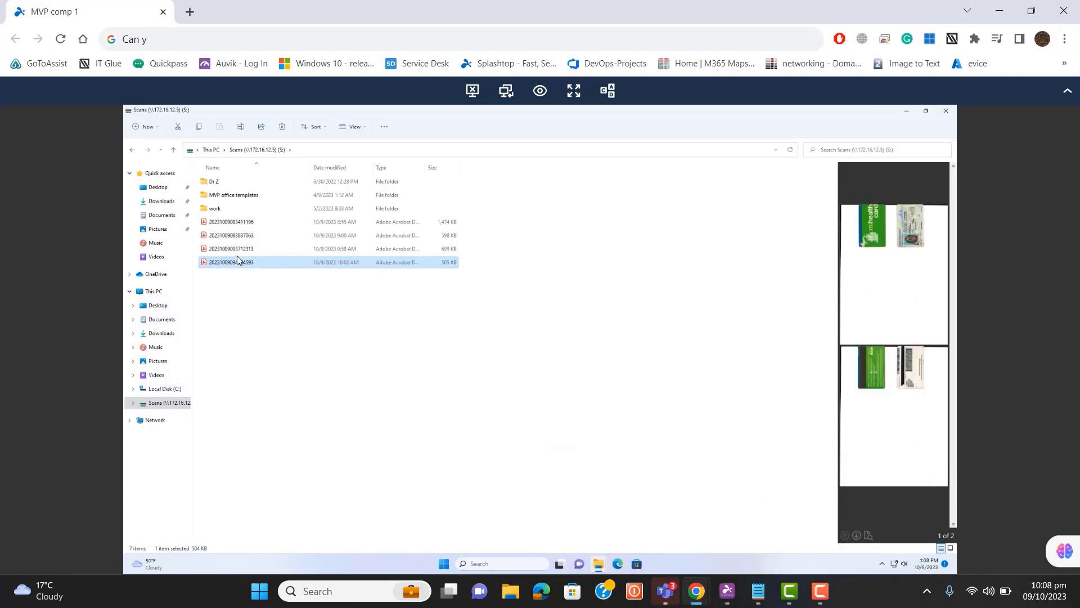
{"action": "left_click", "coordinate": [237, 250]}
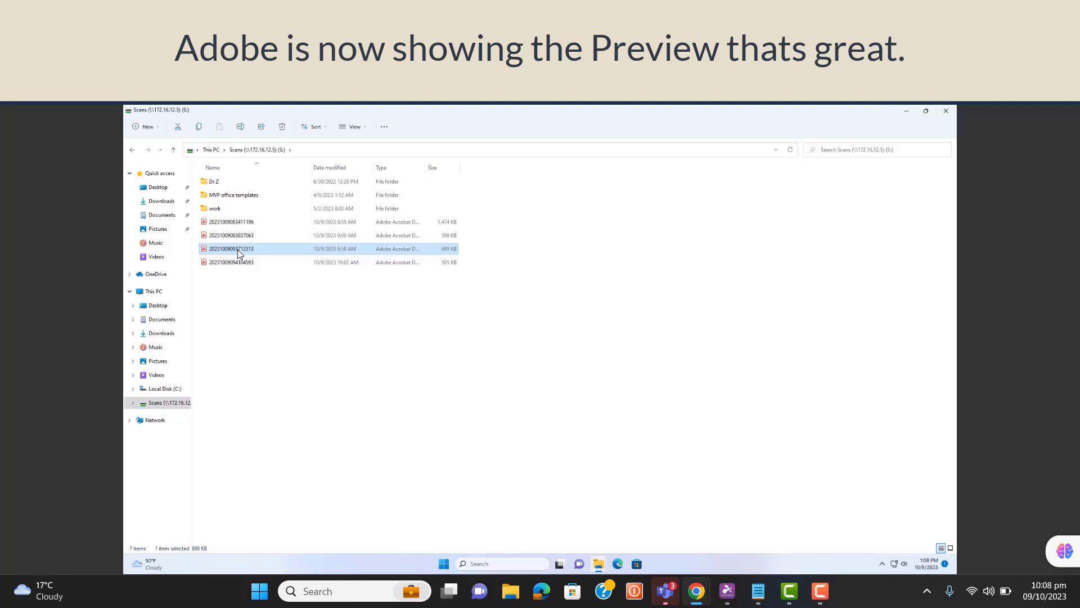
{"action": "left_click", "coordinate": [230, 235]}
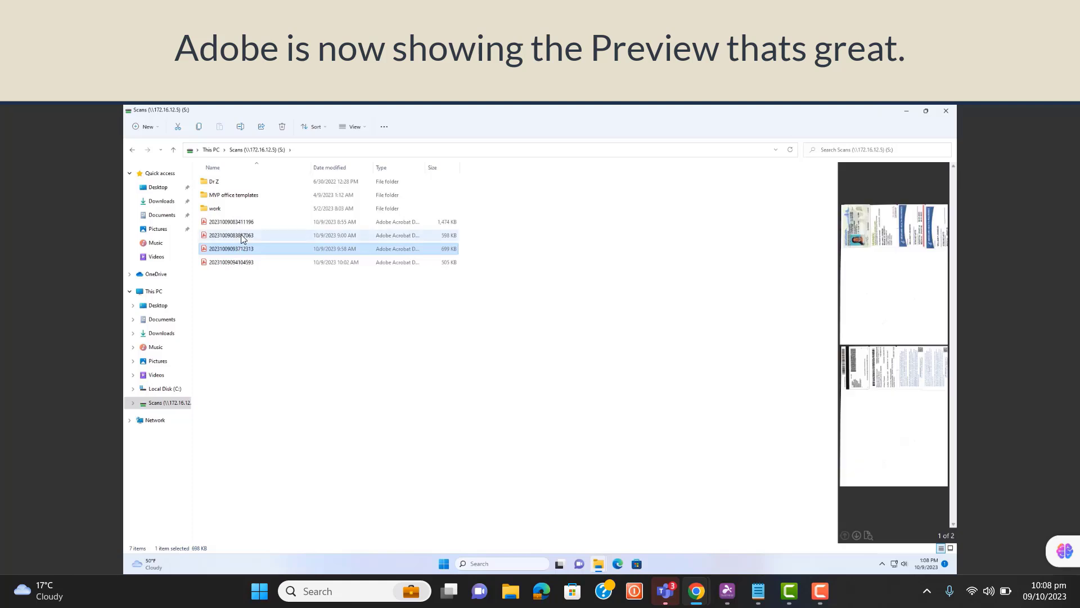
{"action": "left_click", "coordinate": [232, 235]}
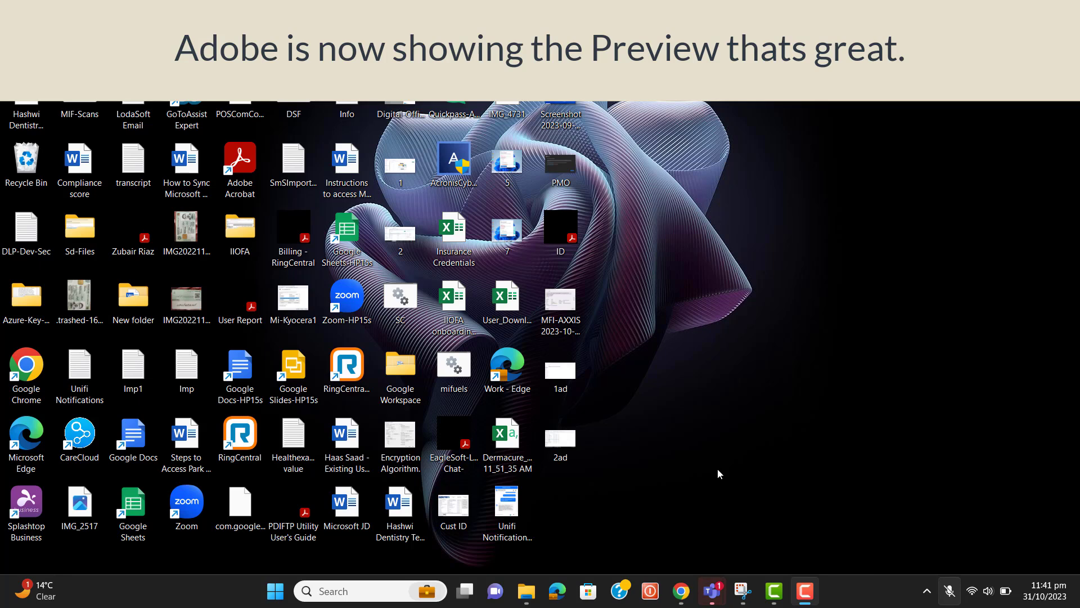
{"action": "mouse_move", "coordinate": [543, 591]}
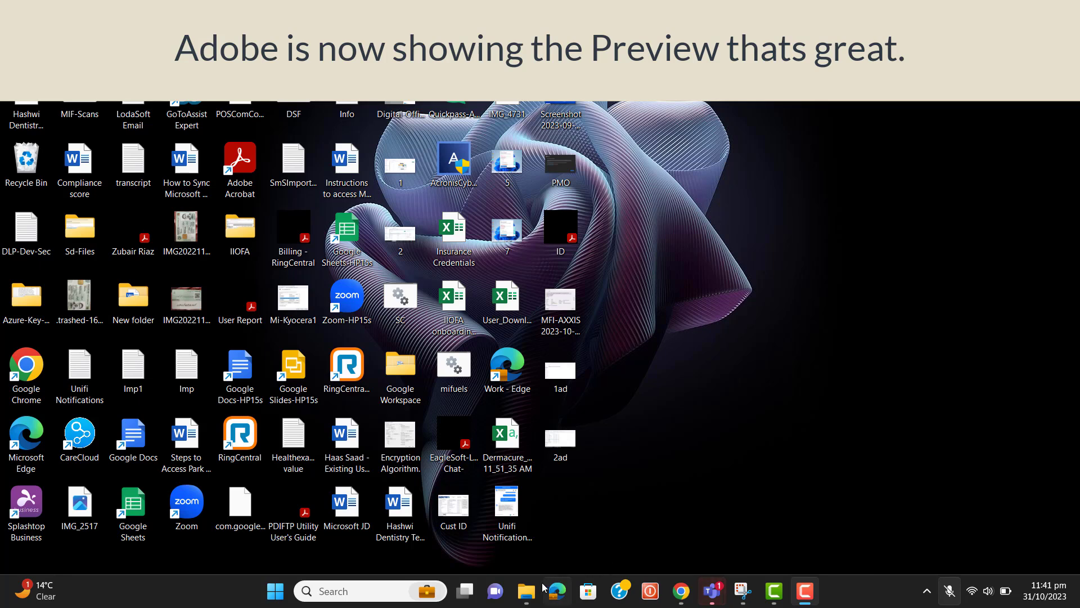
Step: Launch local File Explorer on Downloads and show the View layout options with the preview pane choice
{"action": "left_click", "coordinate": [526, 591]}
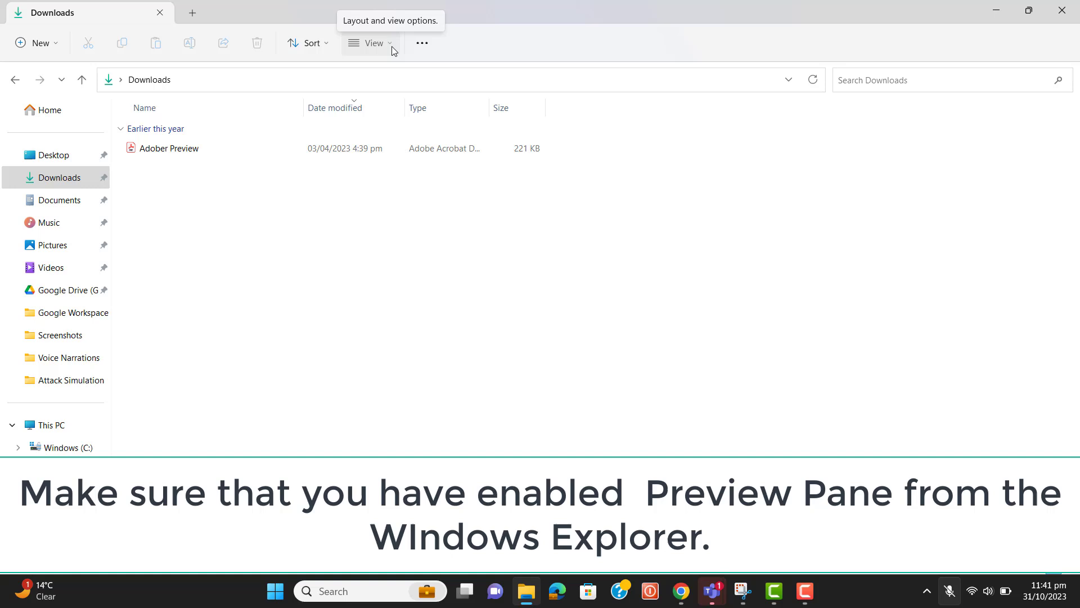
{"action": "left_click", "coordinate": [371, 43]}
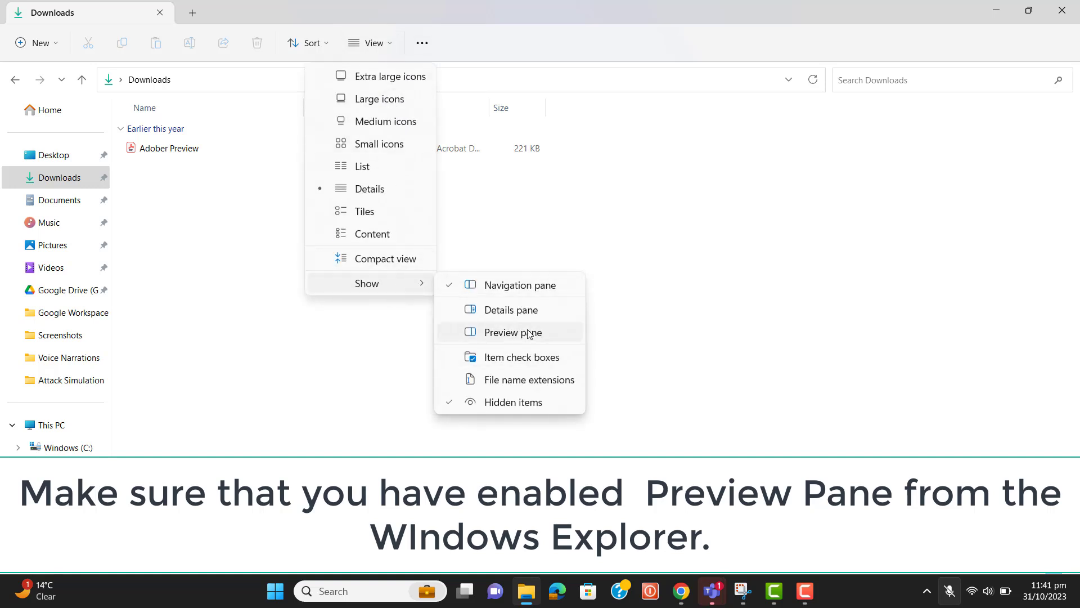
{"action": "mouse_move", "coordinate": [513, 332]}
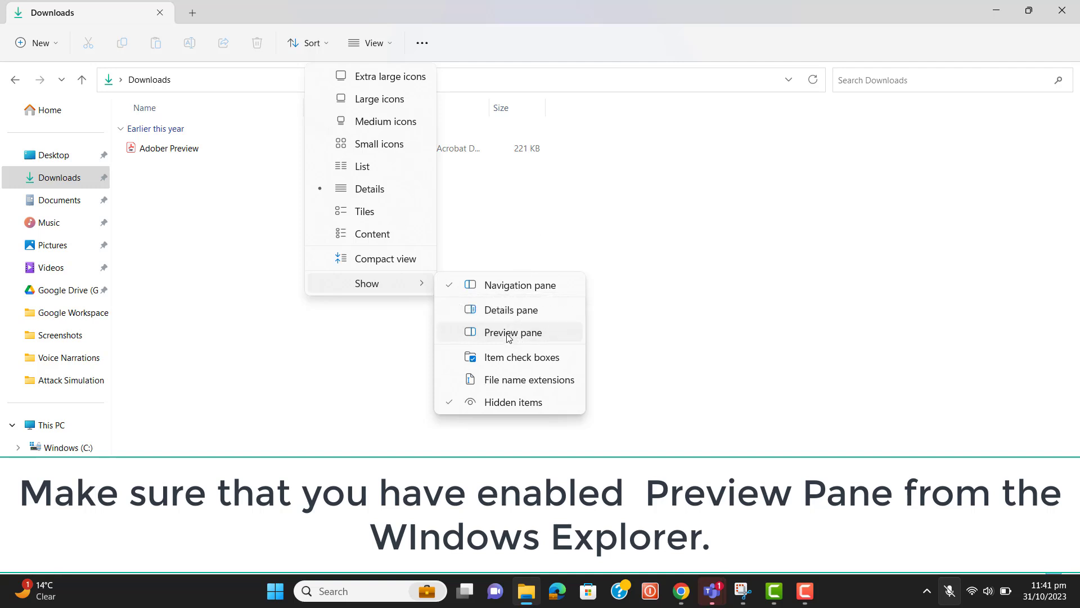
Step: Enable the Preview pane for the Downloads folder and confirm it shows as ticked under View > Show
{"action": "left_click", "coordinate": [513, 332]}
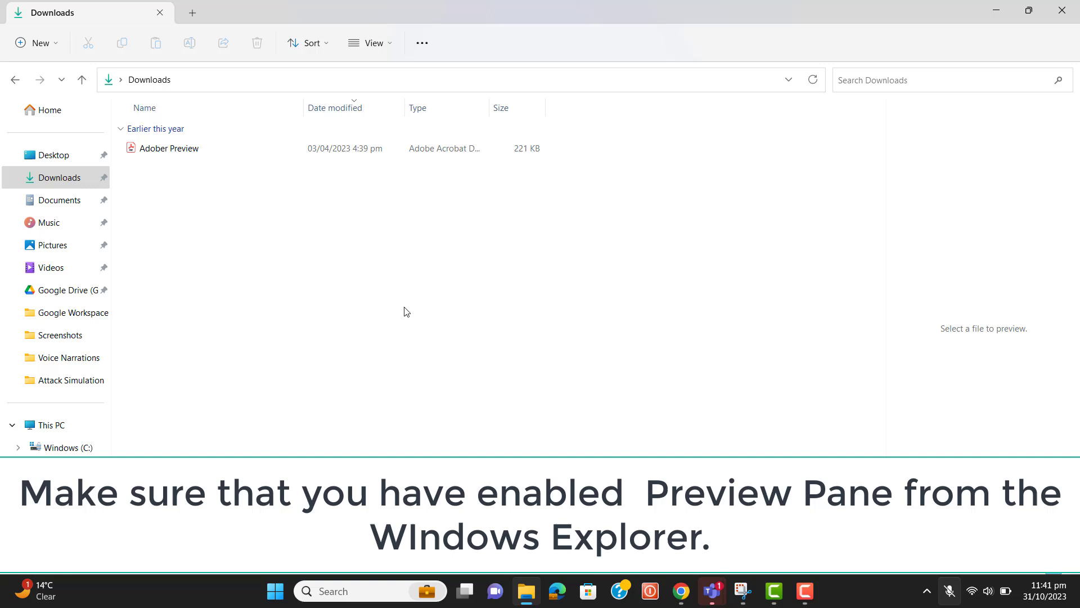
{"action": "left_click", "coordinate": [169, 148]}
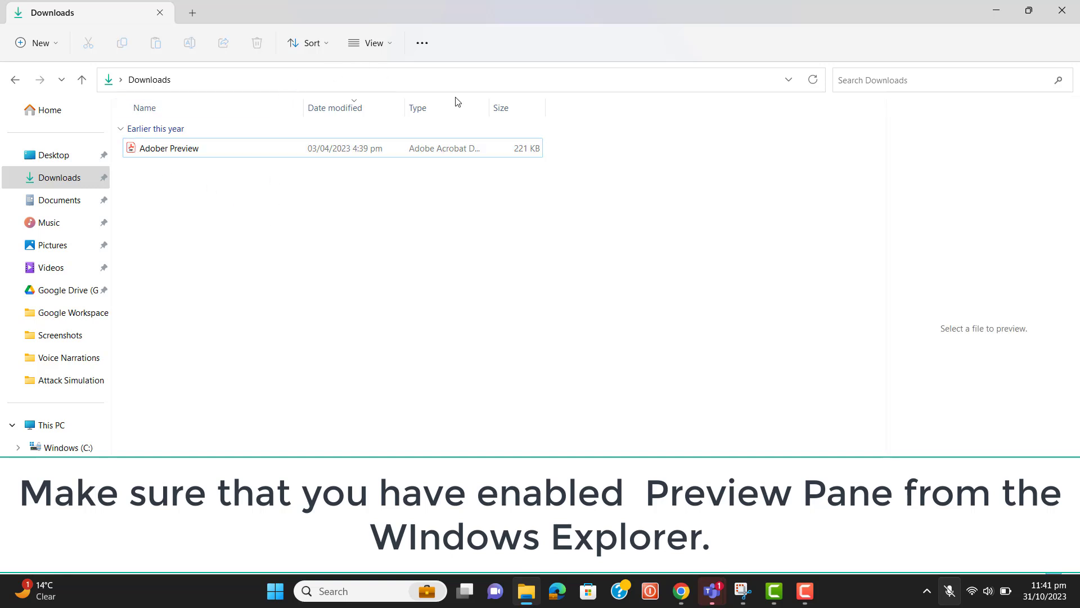
{"action": "mouse_move", "coordinate": [370, 43]}
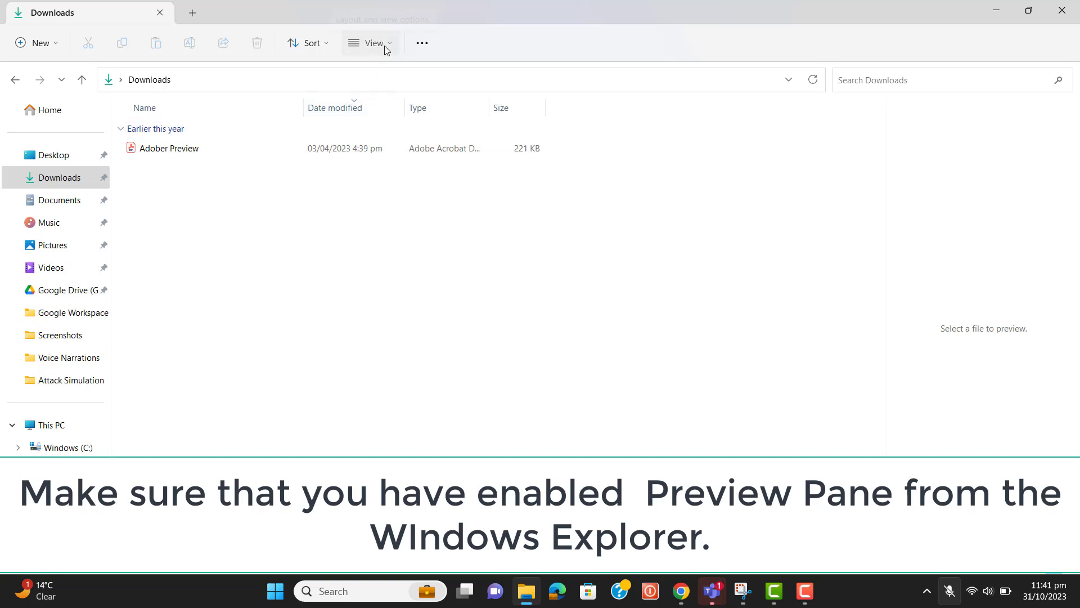
{"action": "left_click", "coordinate": [370, 42]}
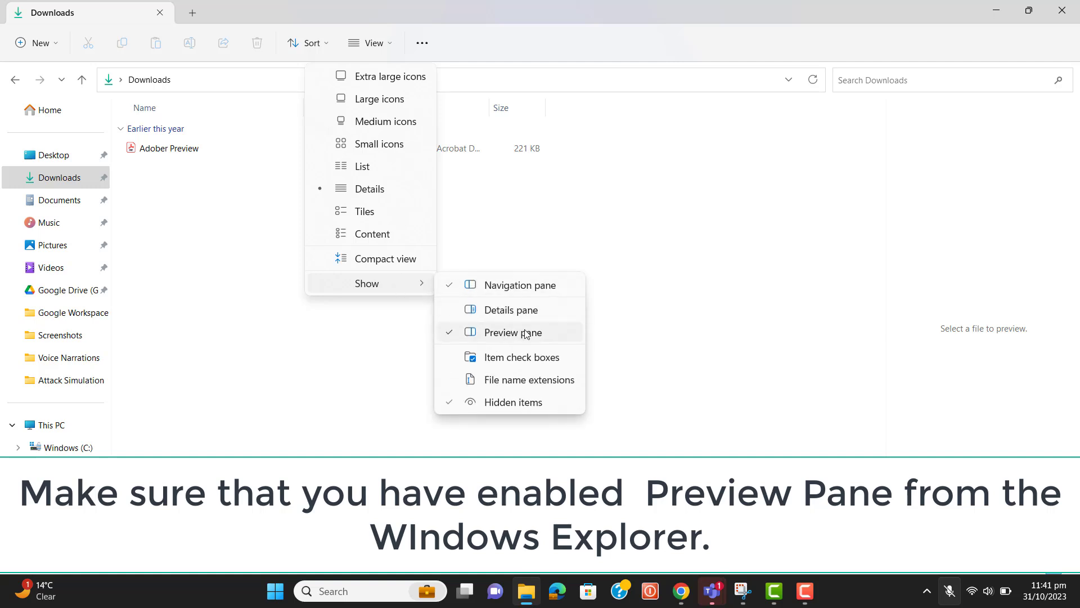
{"action": "mouse_move", "coordinate": [512, 332]}
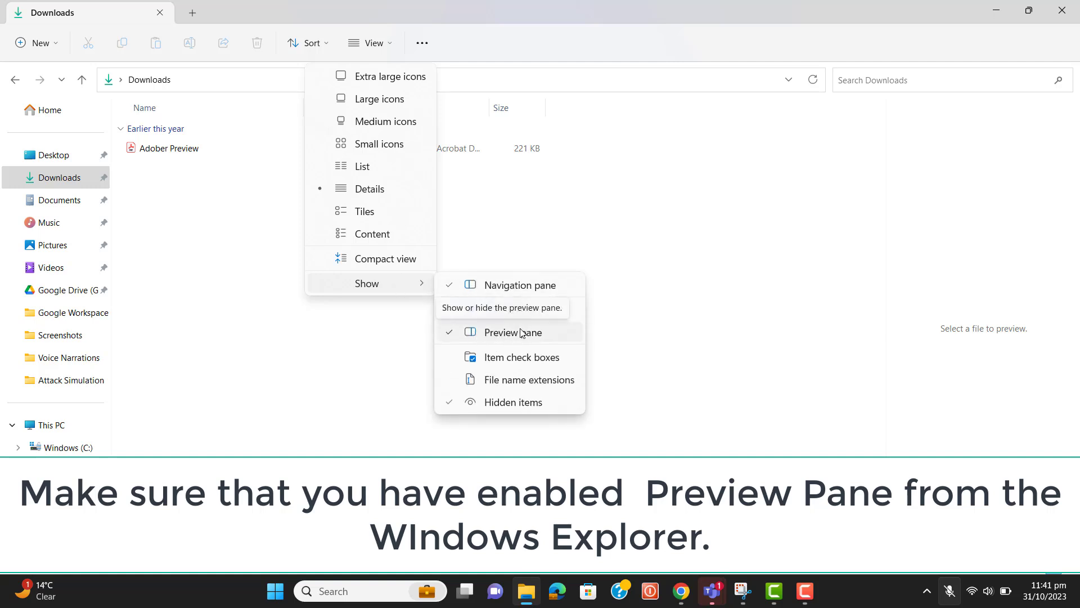
{"action": "mouse_move", "coordinate": [511, 343]}
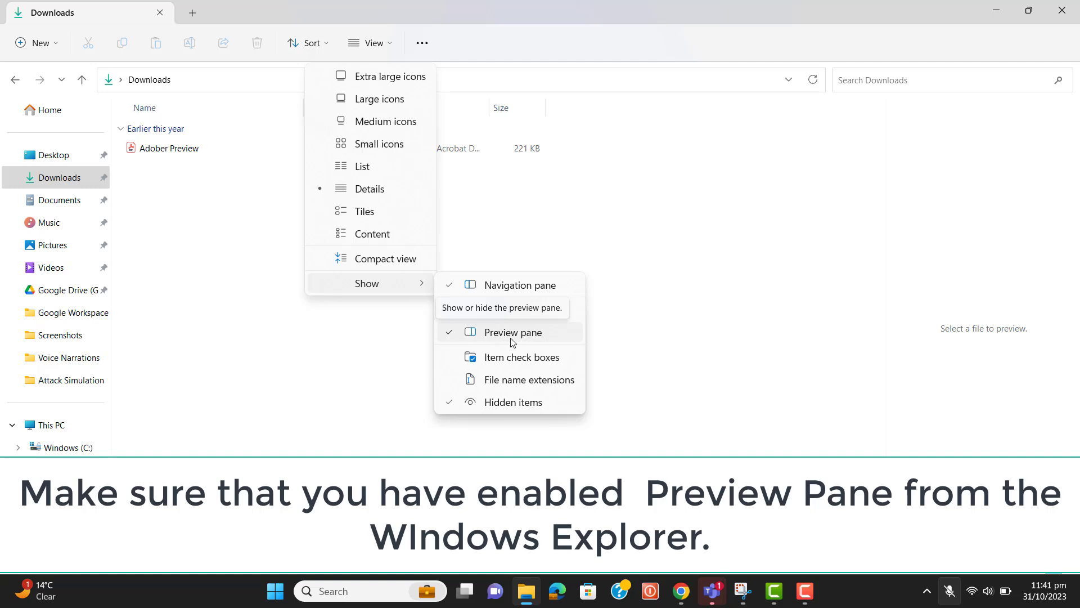
{"action": "mouse_move", "coordinate": [513, 343]}
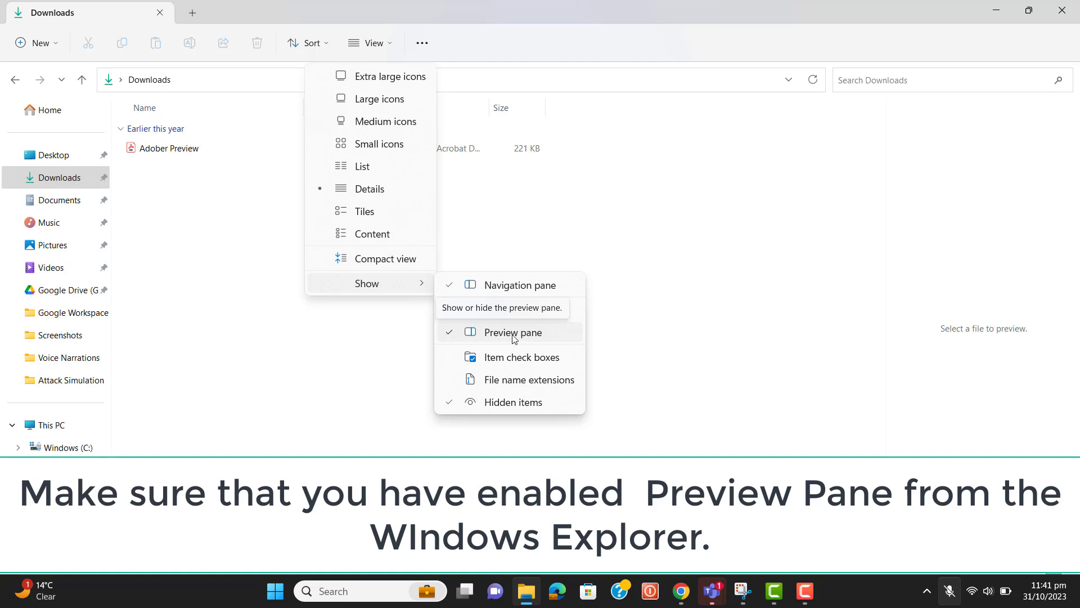